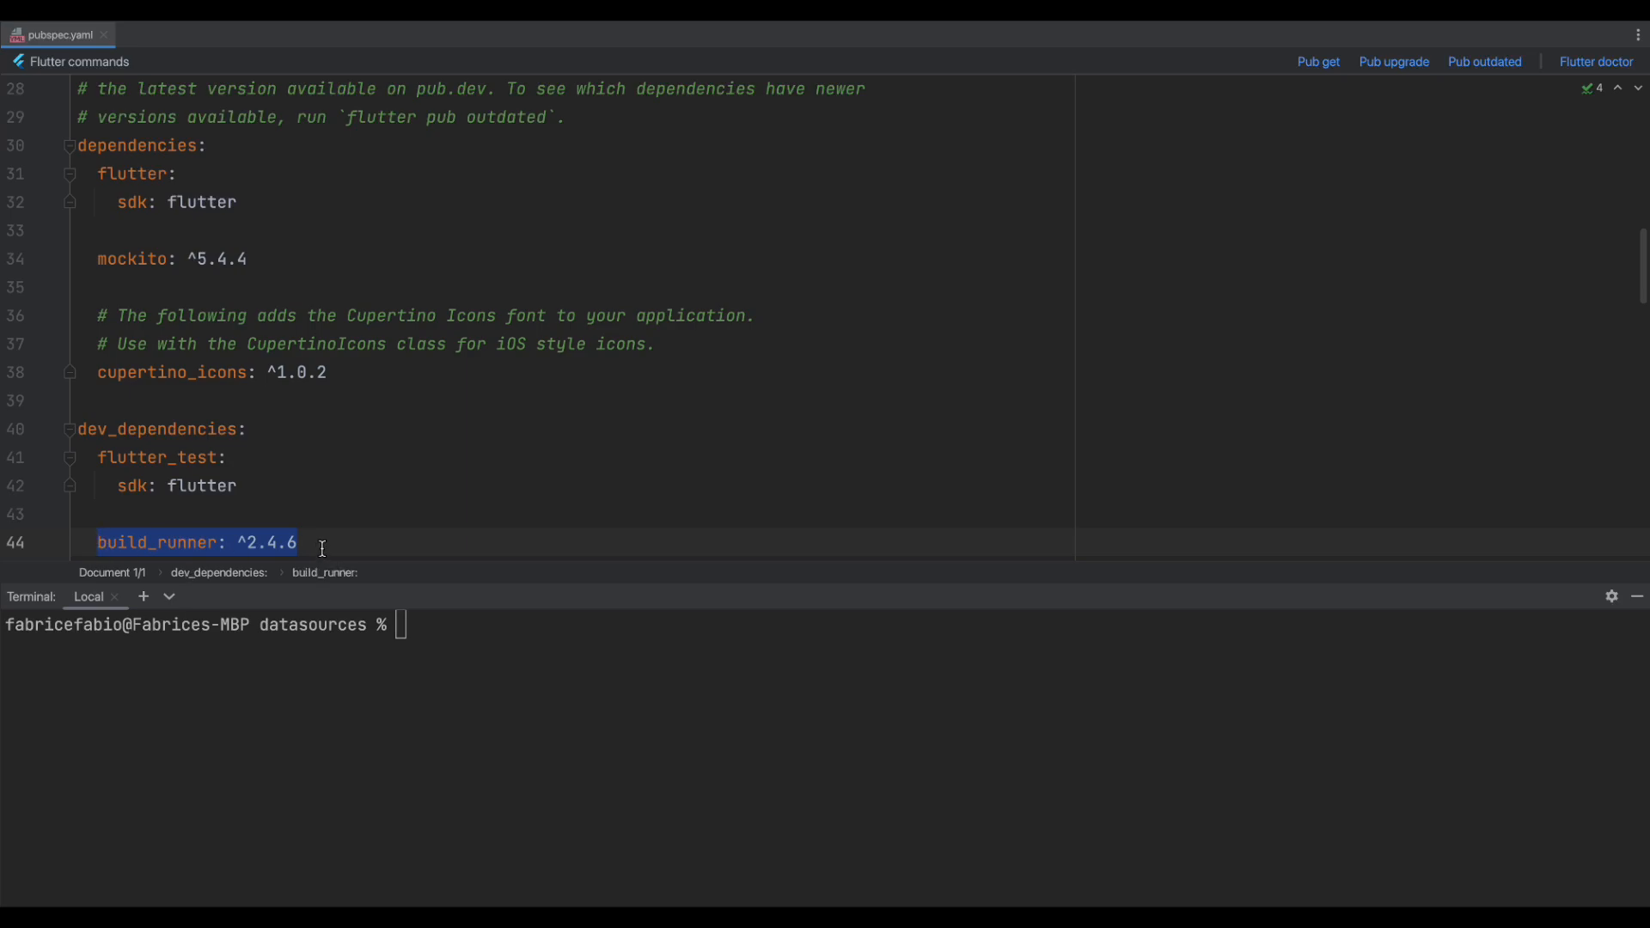
Step: Begin entering the flutter build_runner command in the Terminal panel
text(flutter pub run build_runner bu)
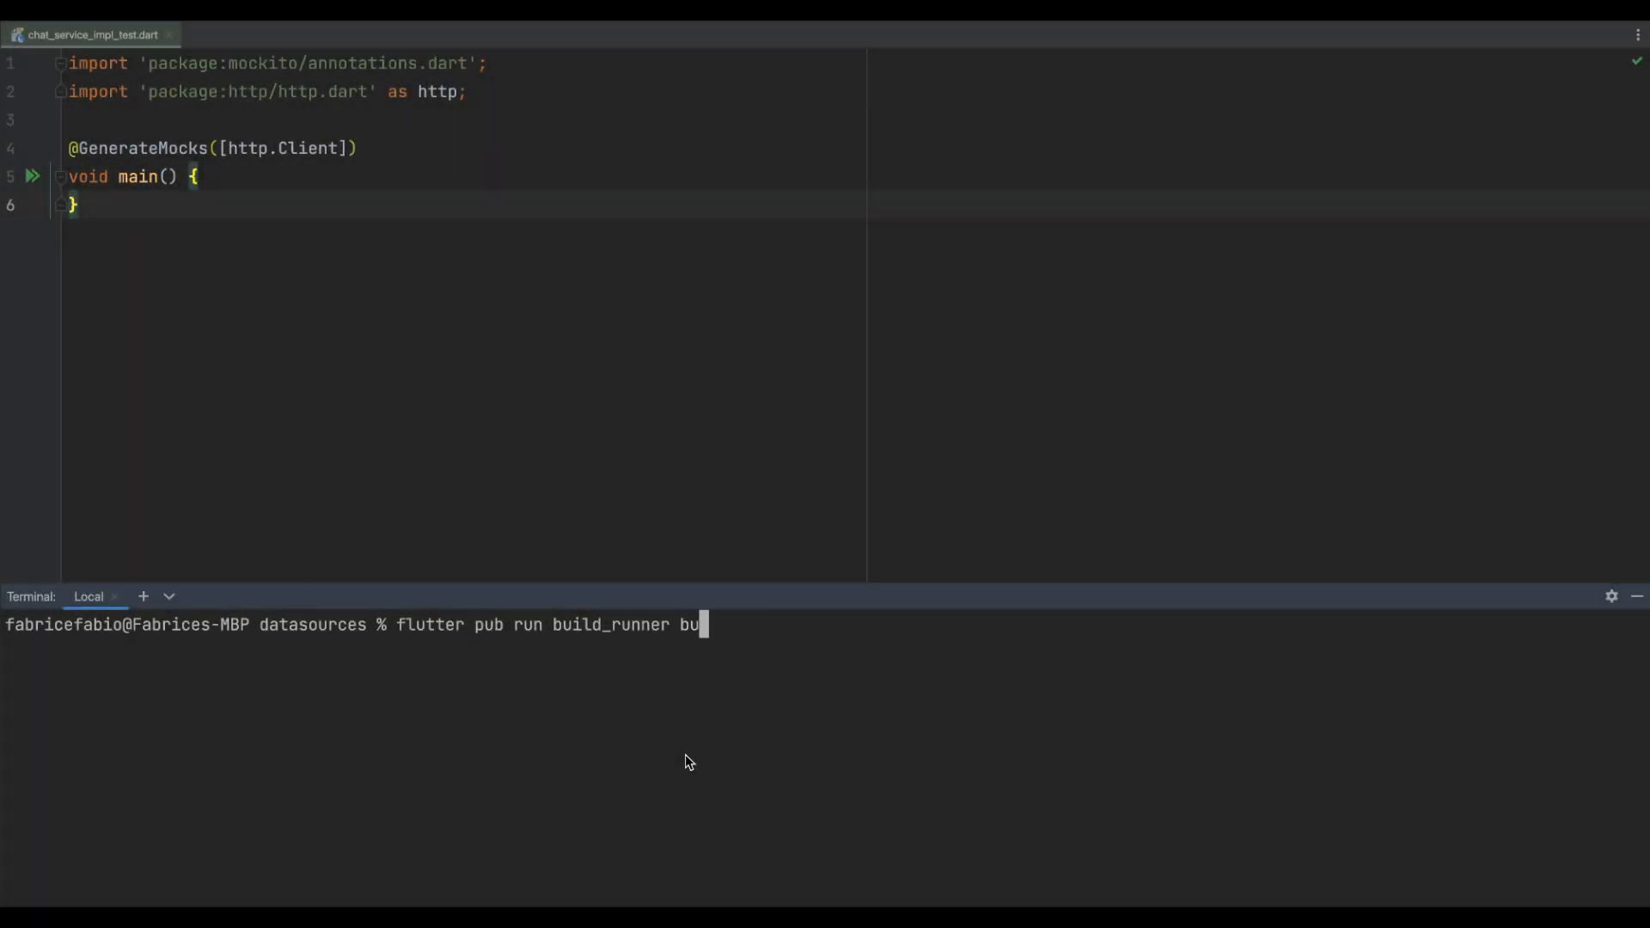
Step: Run 'flutter pub run build_runner build' to generate the MockClient mocks file
key(Enter)
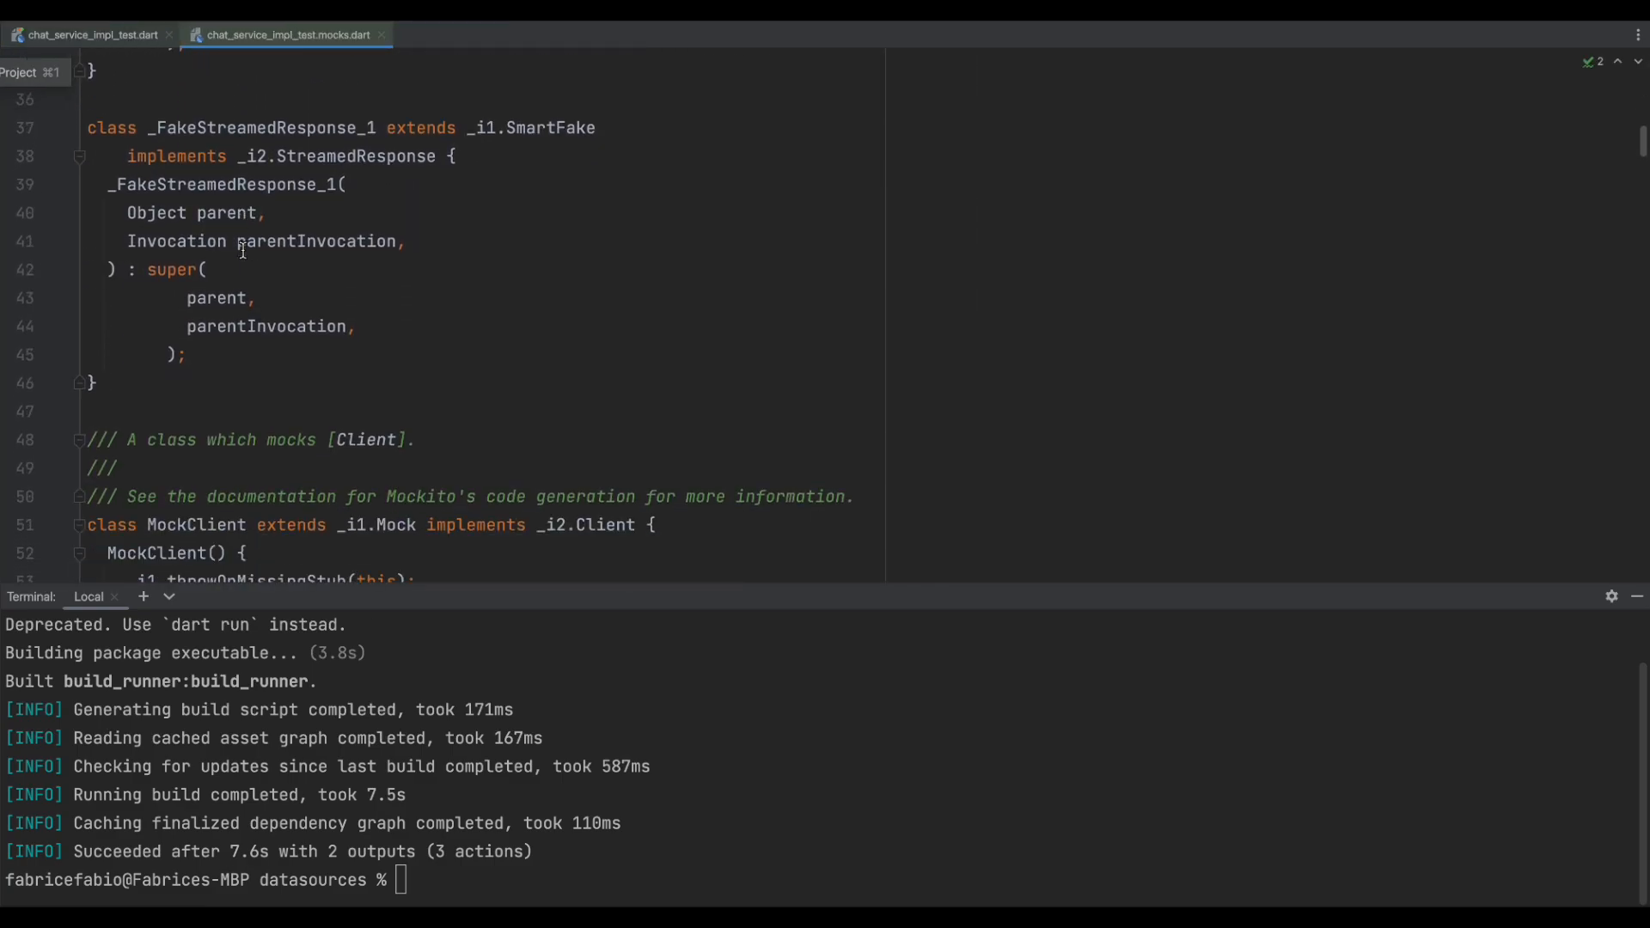
scroll(down, 3)
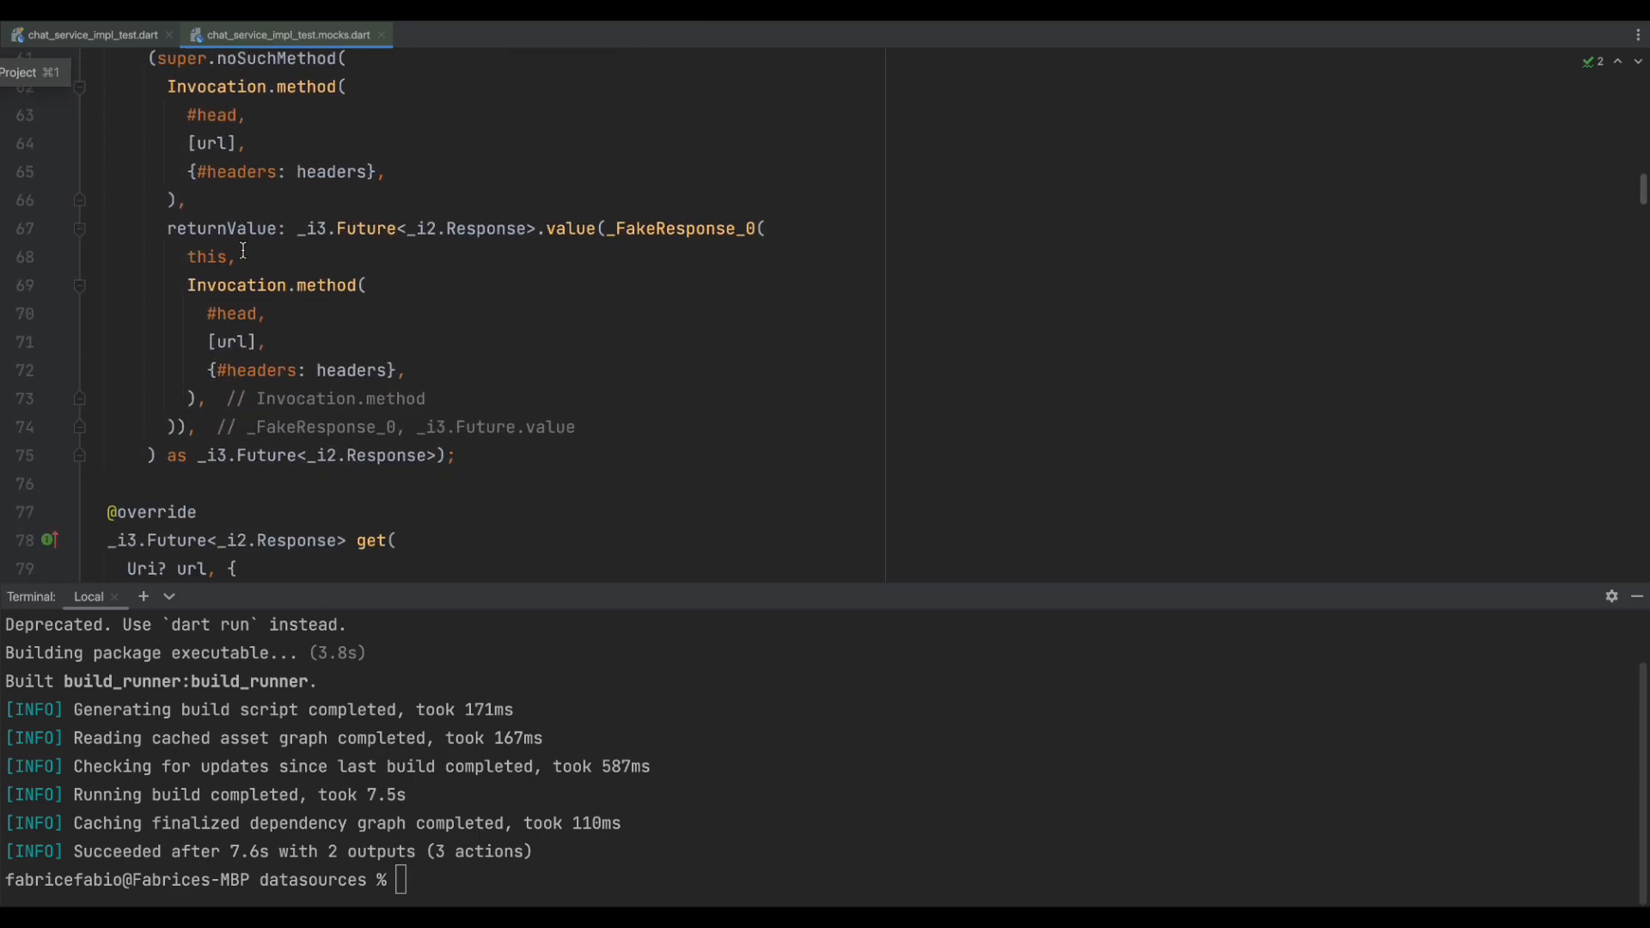
scroll(down, 3)
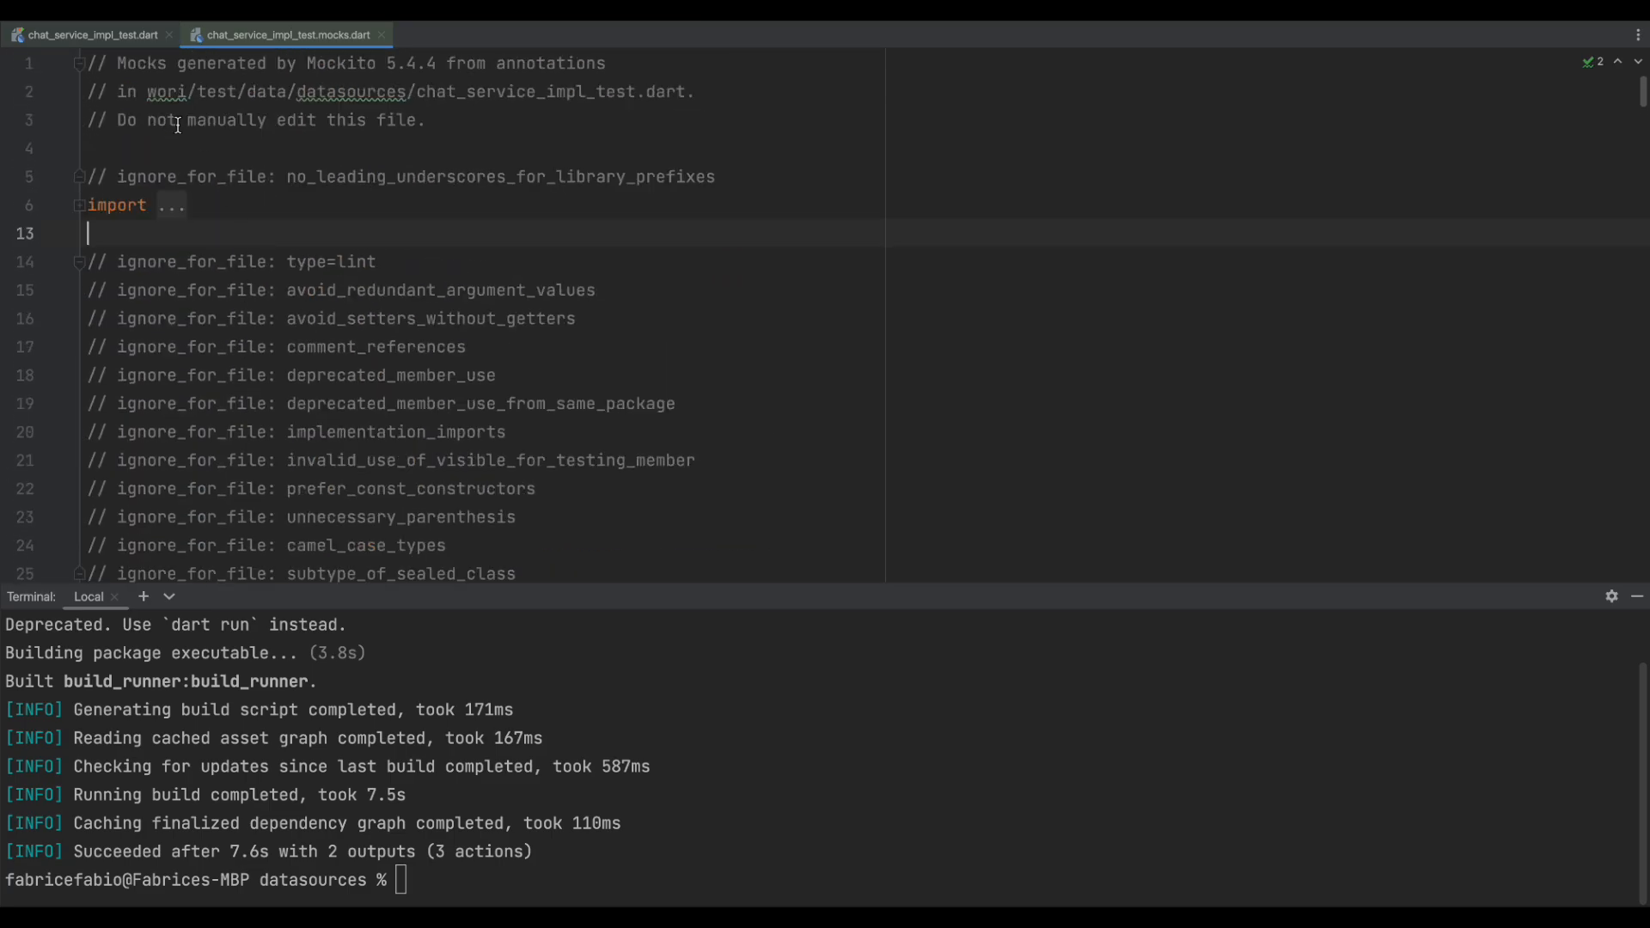
click(89, 34)
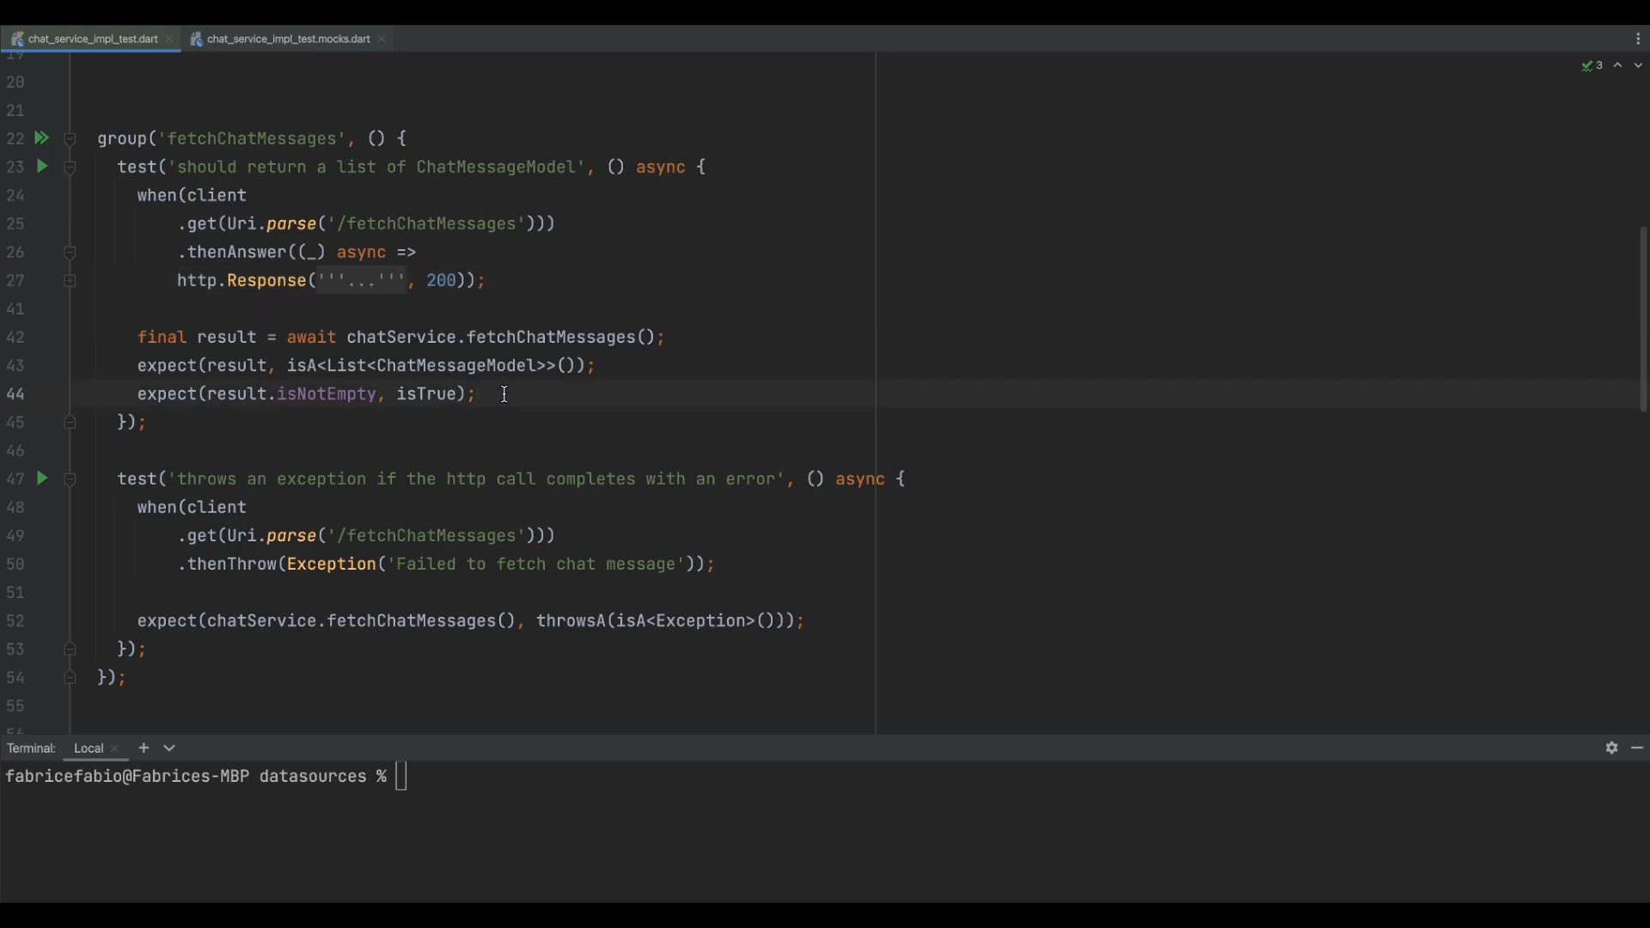
mouse_move(239, 517)
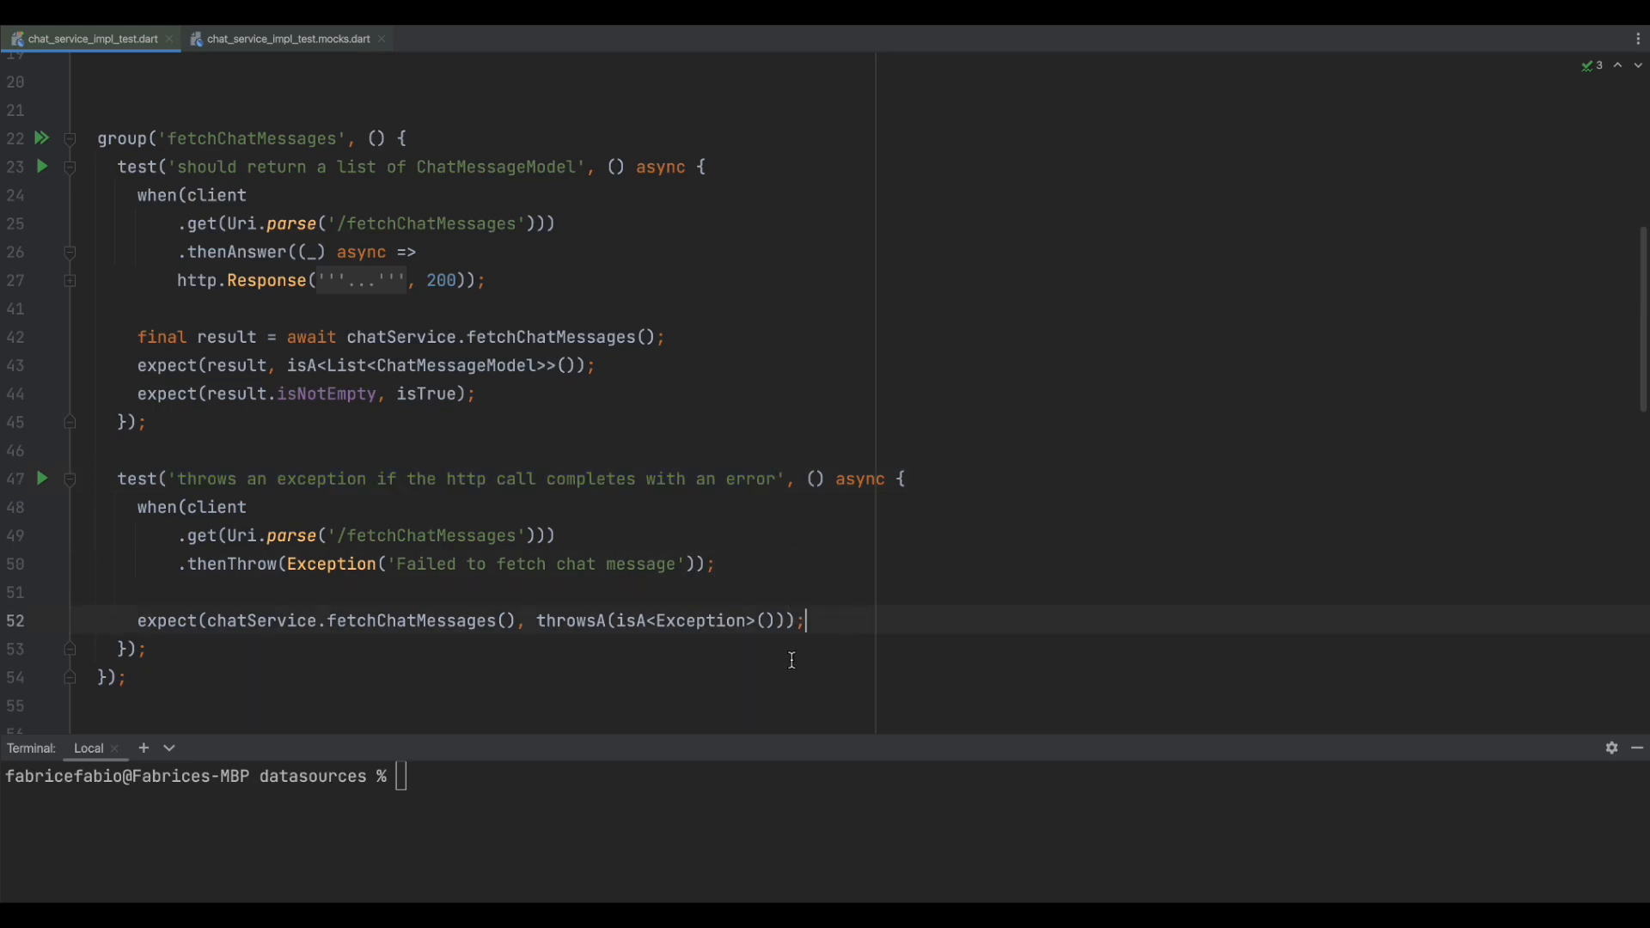
mouse_move(842, 760)
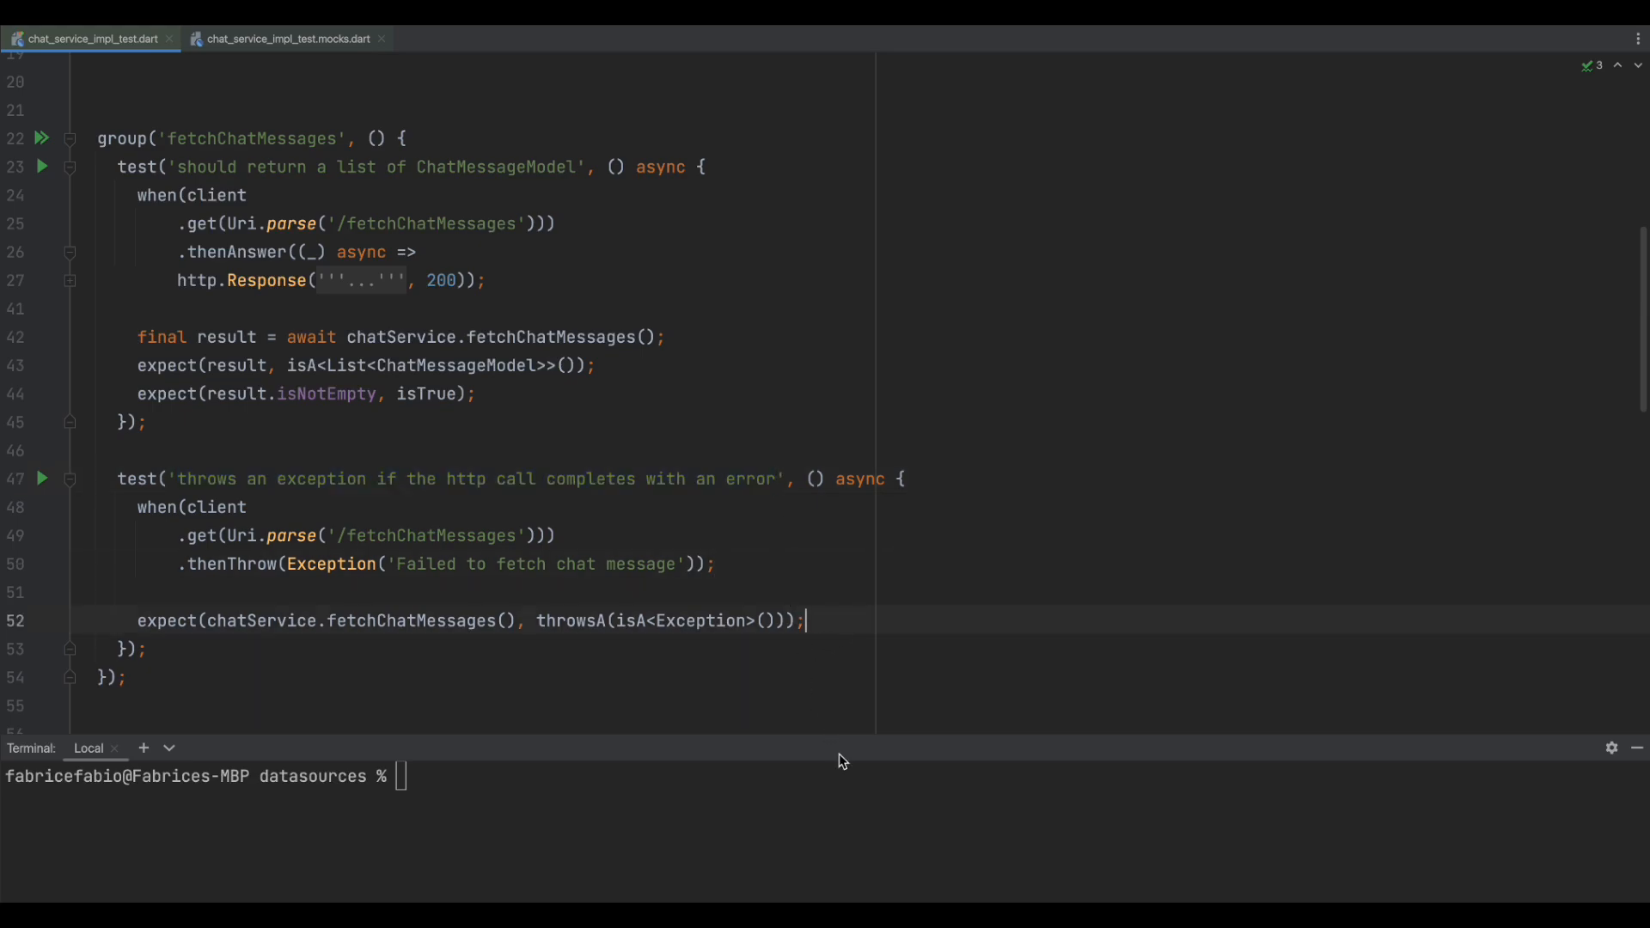